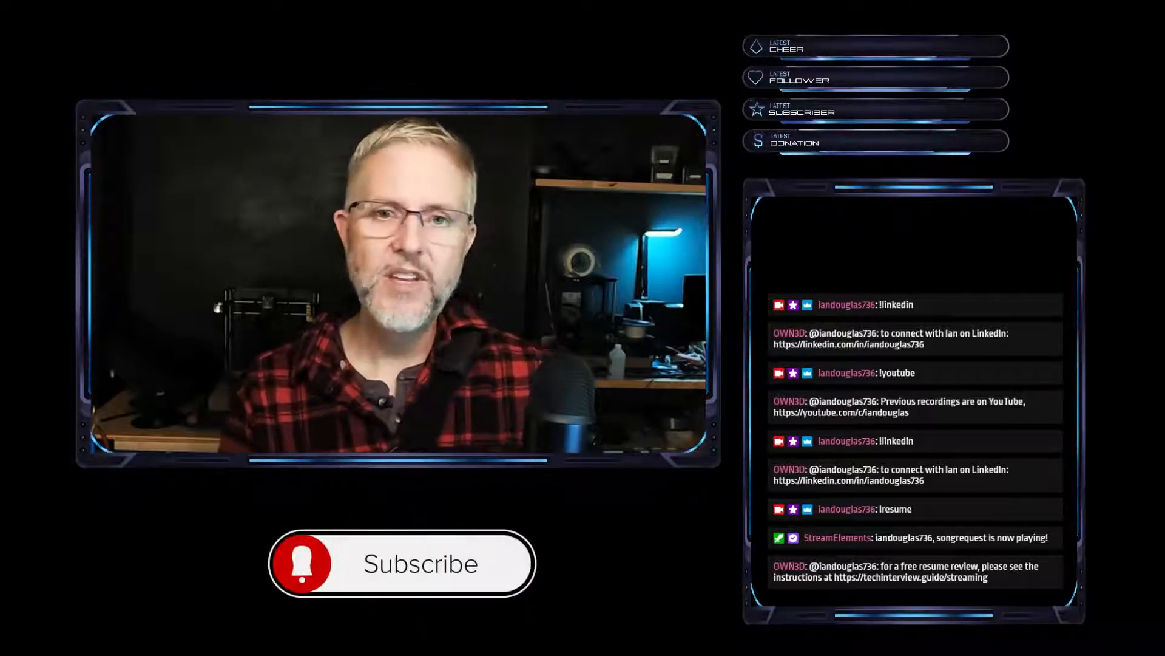
left_click(402, 563)
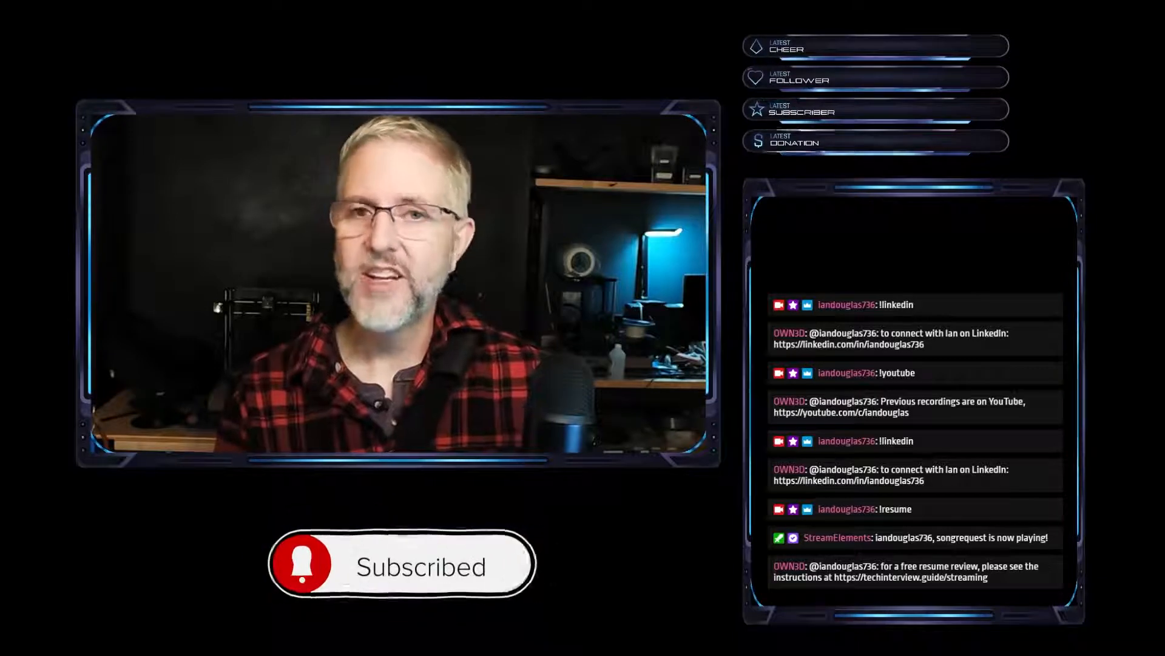